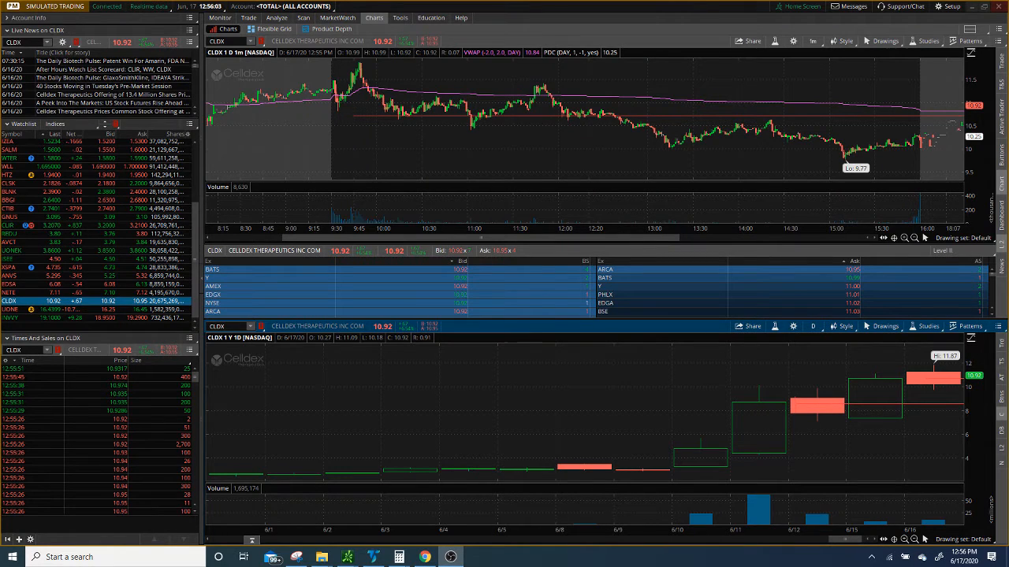
mouse_move(112, 394)
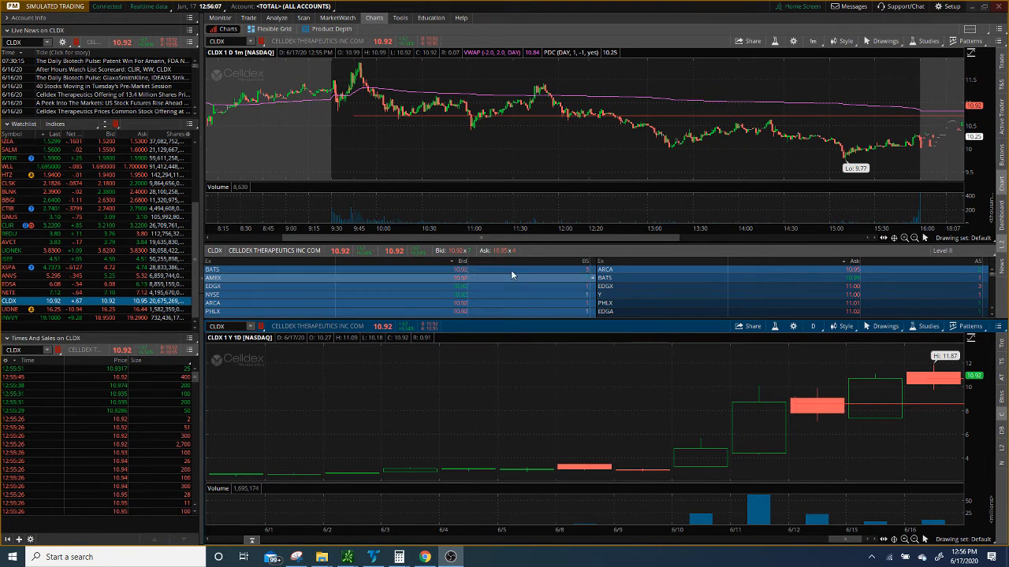
mouse_move(440, 218)
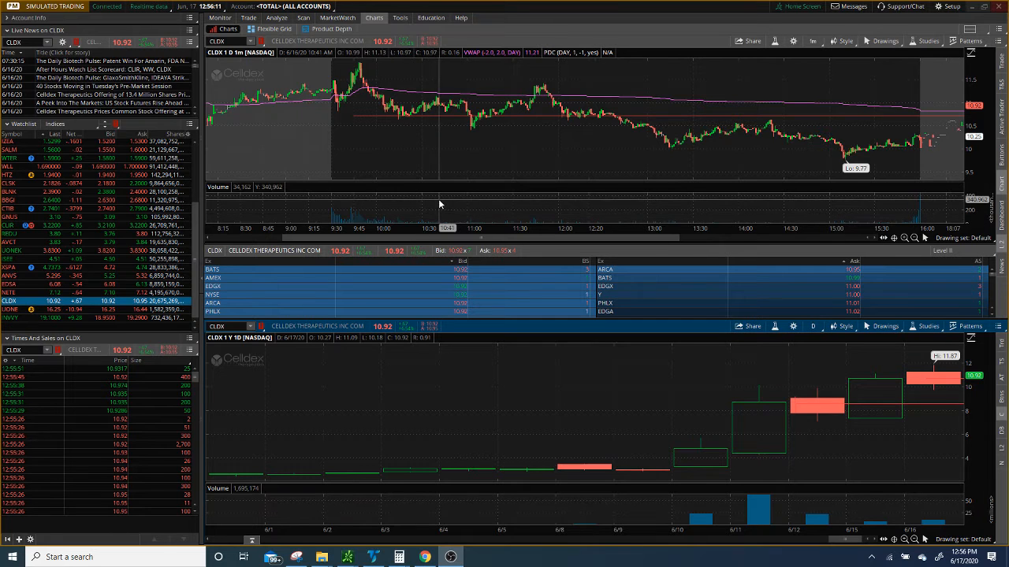
mouse_move(418, 186)
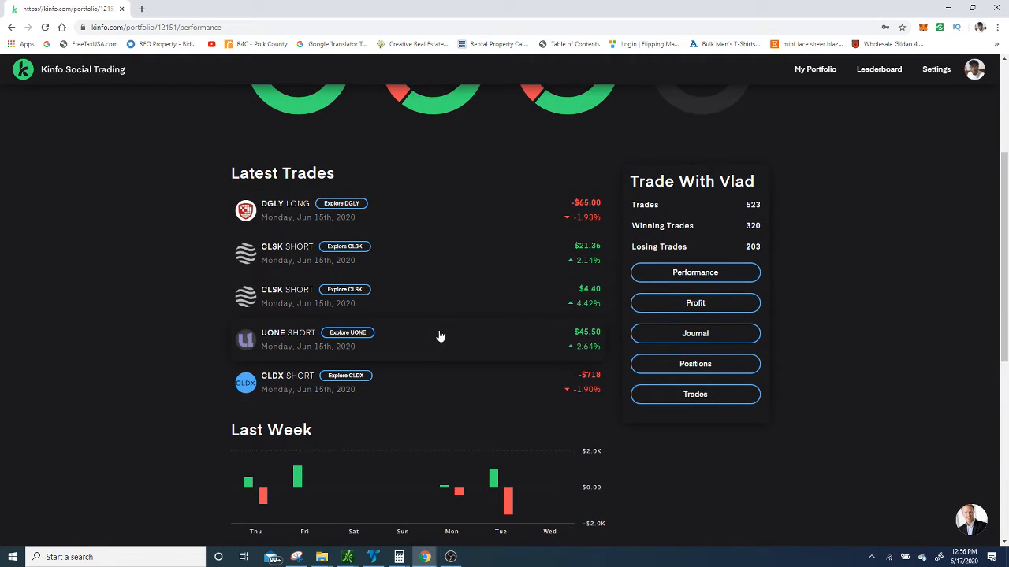
Scroll the Kinfo trades list and expand the CLDX short -$718 trade to show its chart and fills
scroll(down, 3)
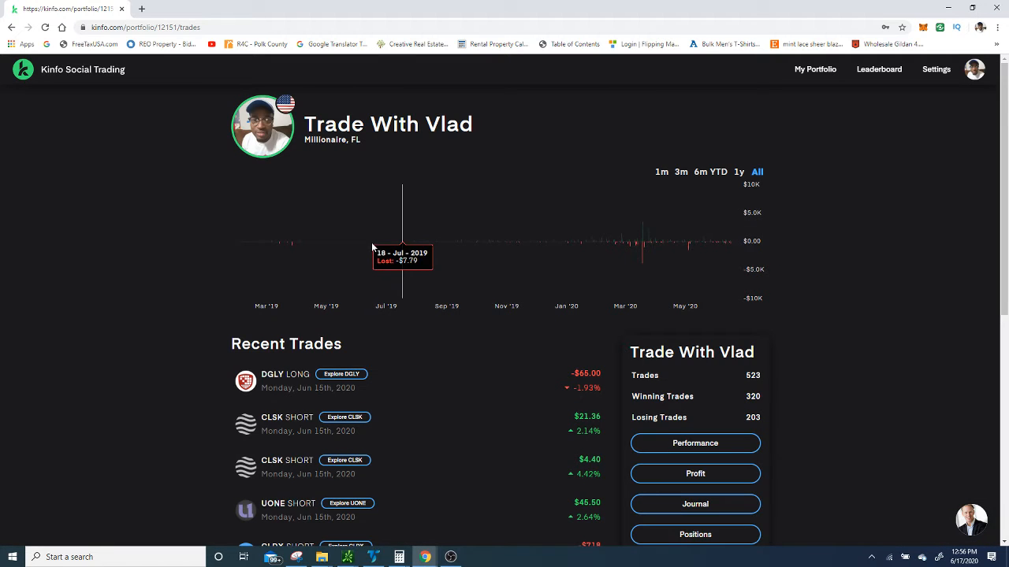
scroll(down, 3)
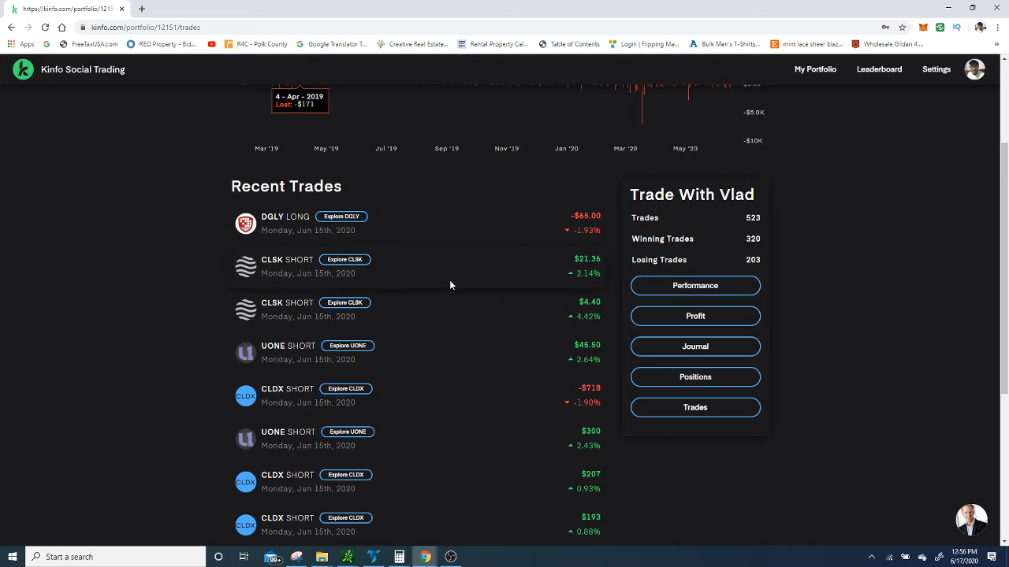
scroll(down, 3)
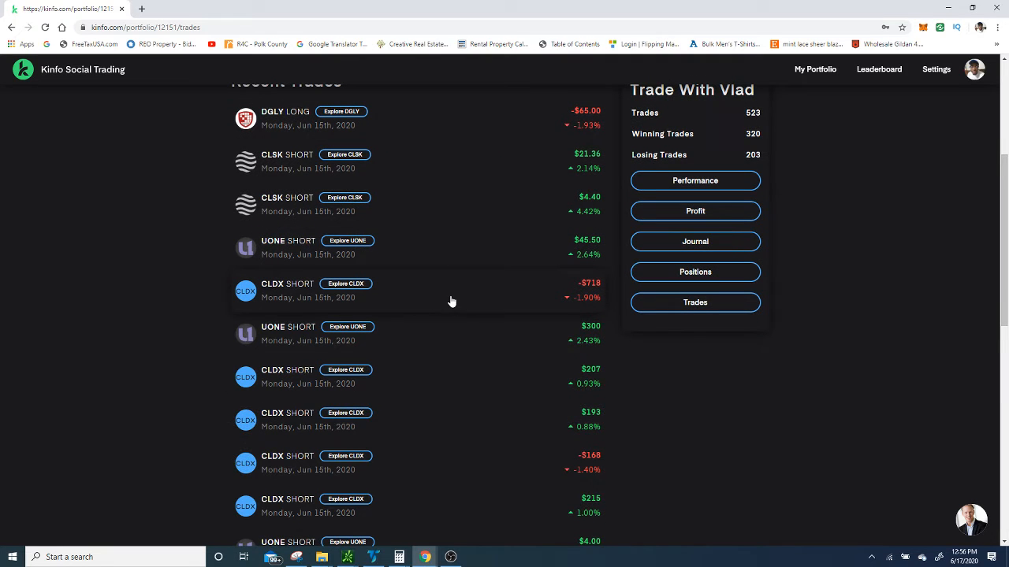
click(449, 290)
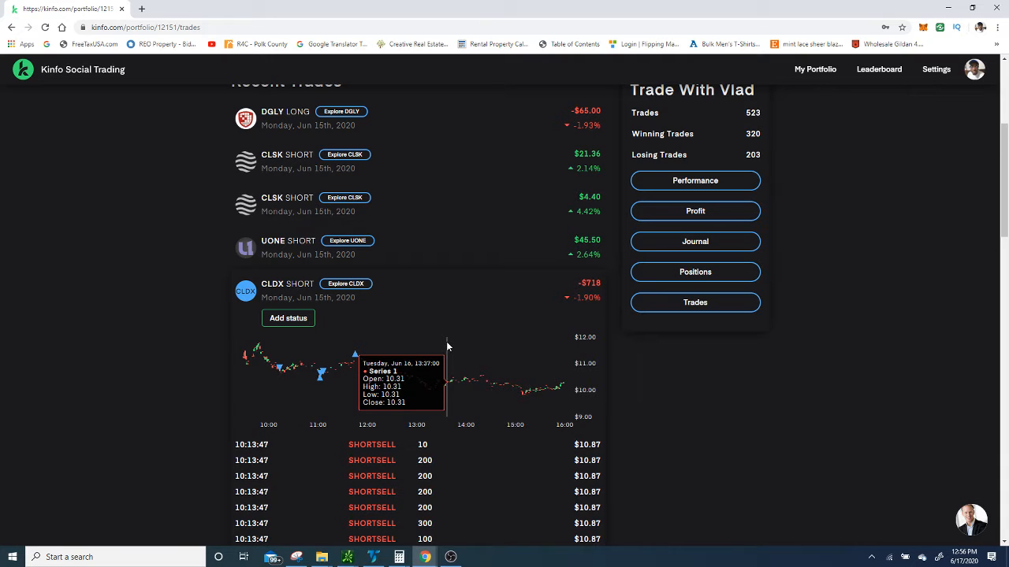
mouse_move(233, 341)
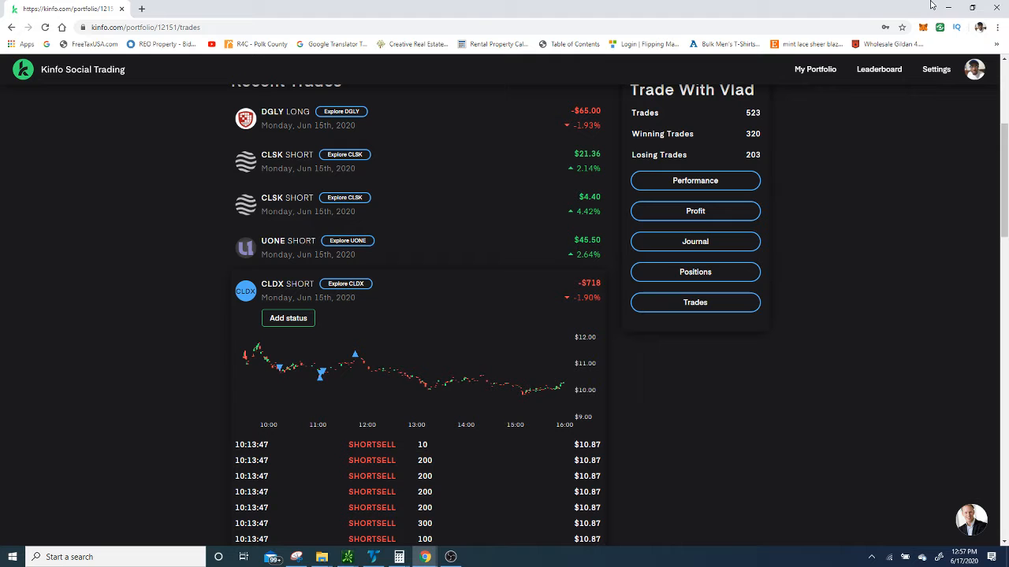
mouse_move(944, 8)
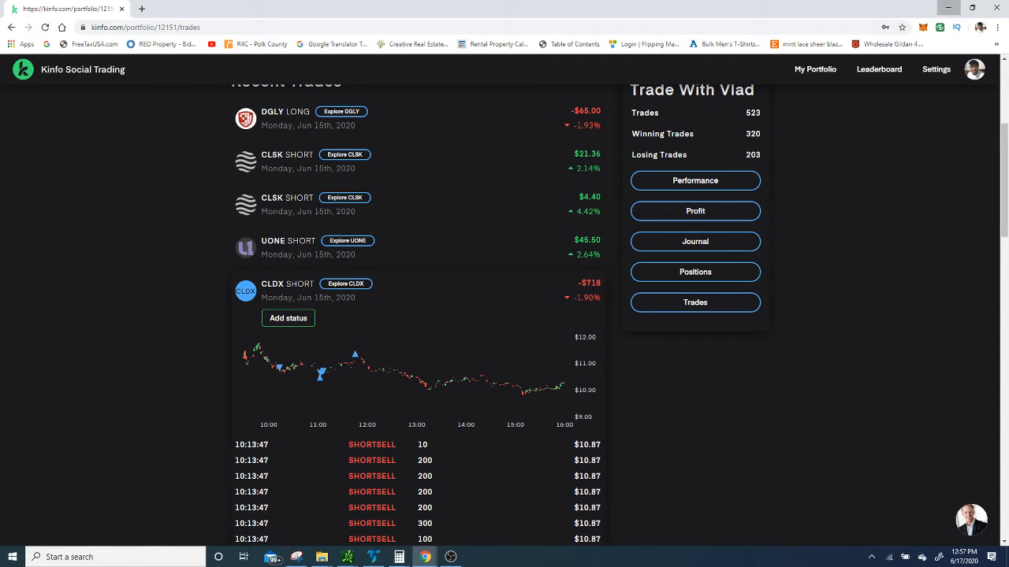
scroll(down, 3)
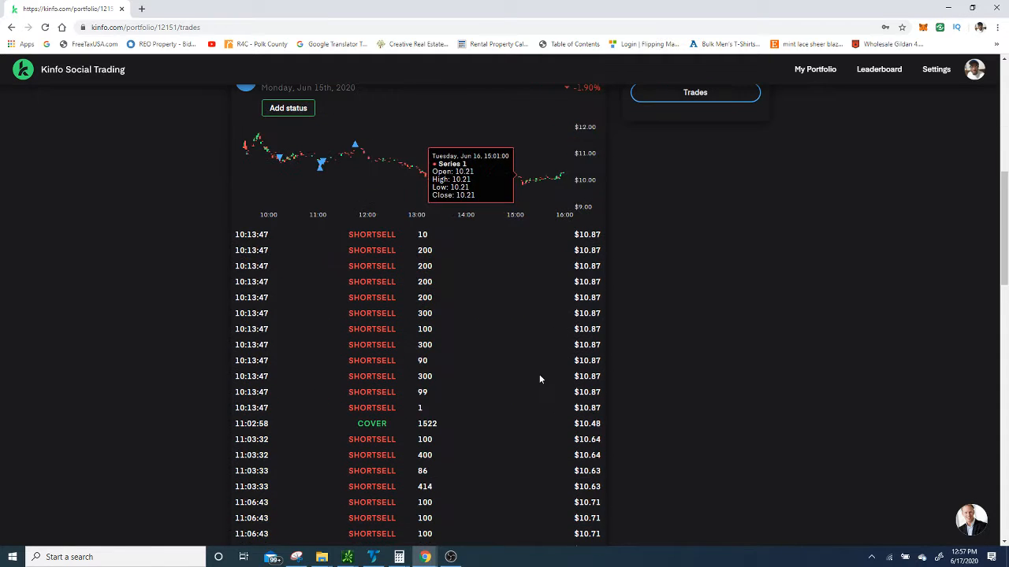
mouse_move(313, 257)
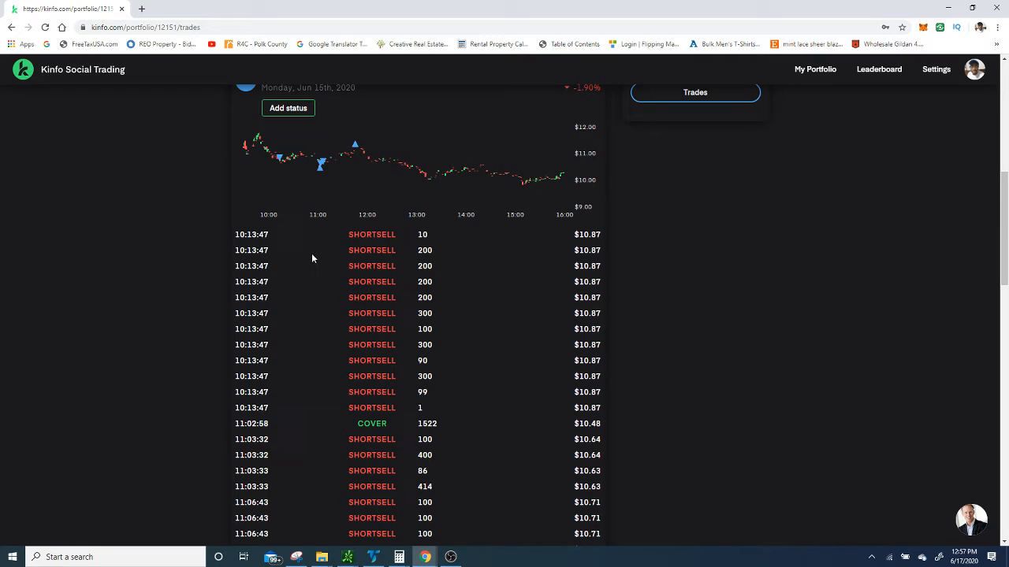
mouse_move(431, 415)
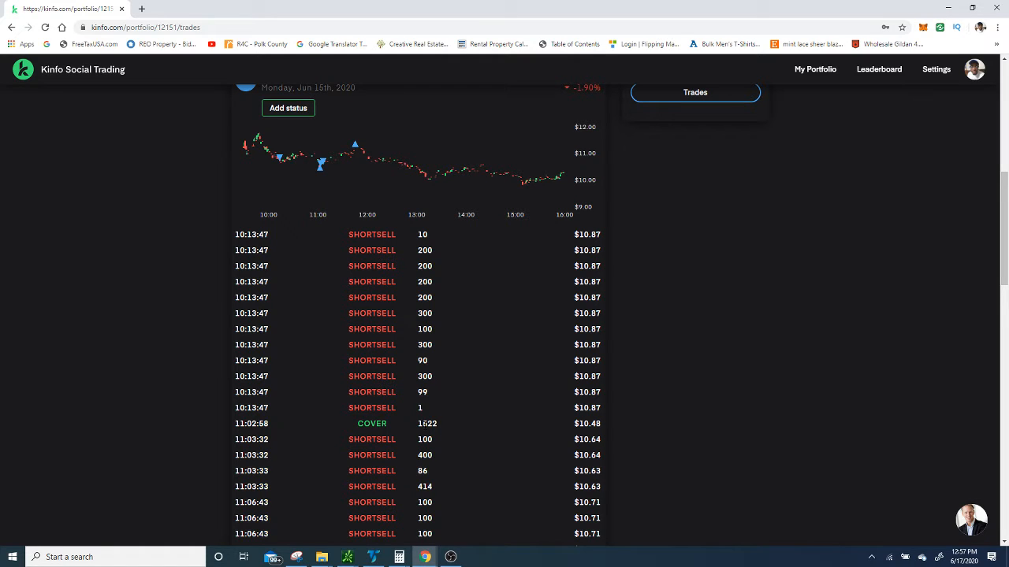
mouse_move(576, 436)
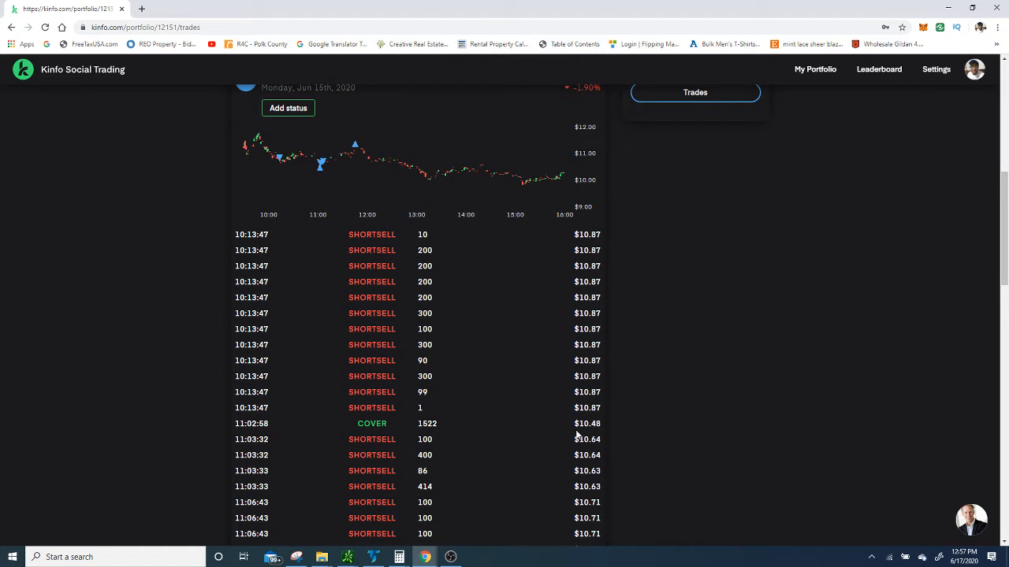
mouse_move(466, 427)
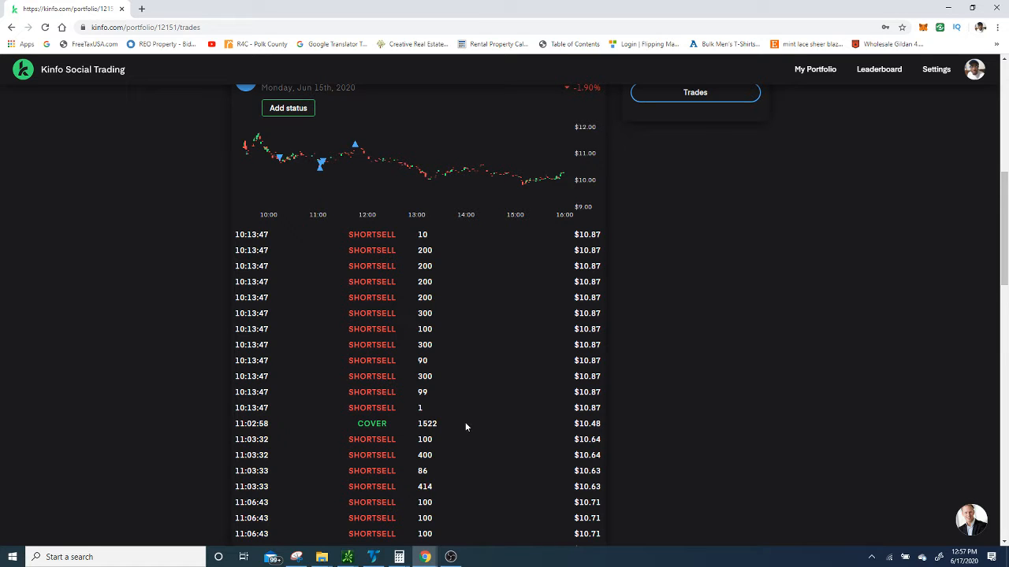
scroll(down, 3)
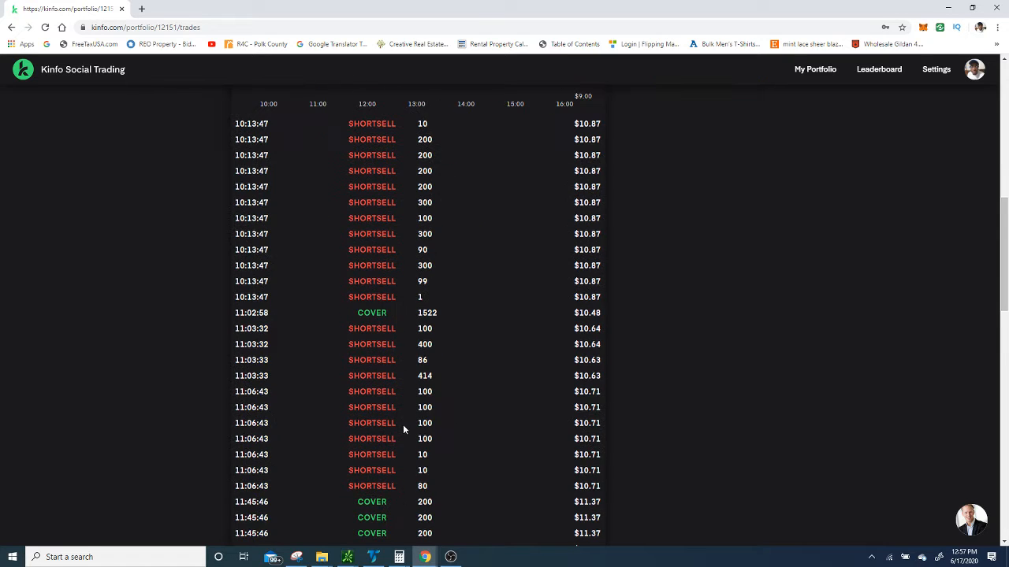
scroll(down, 3)
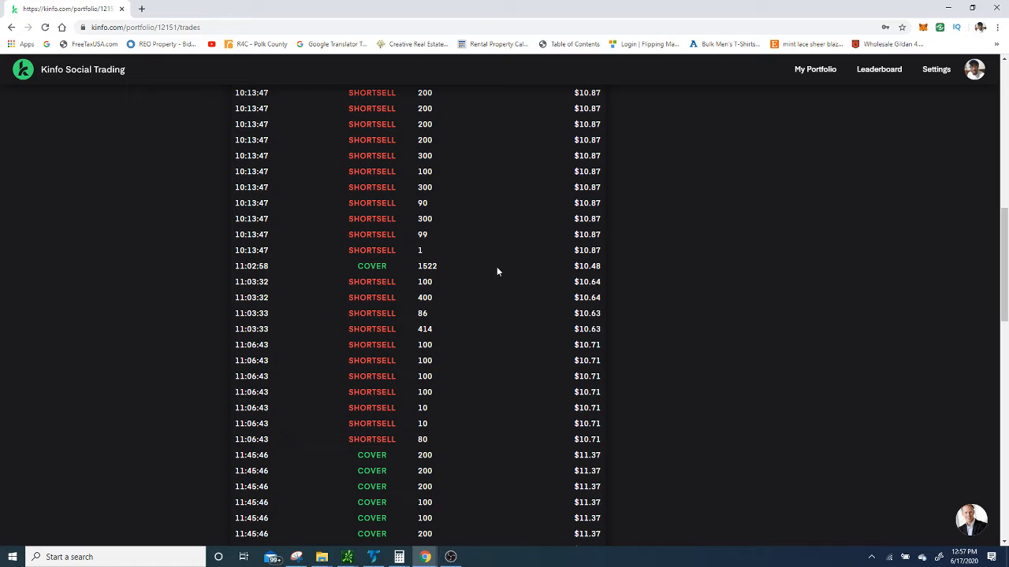
mouse_move(42, 327)
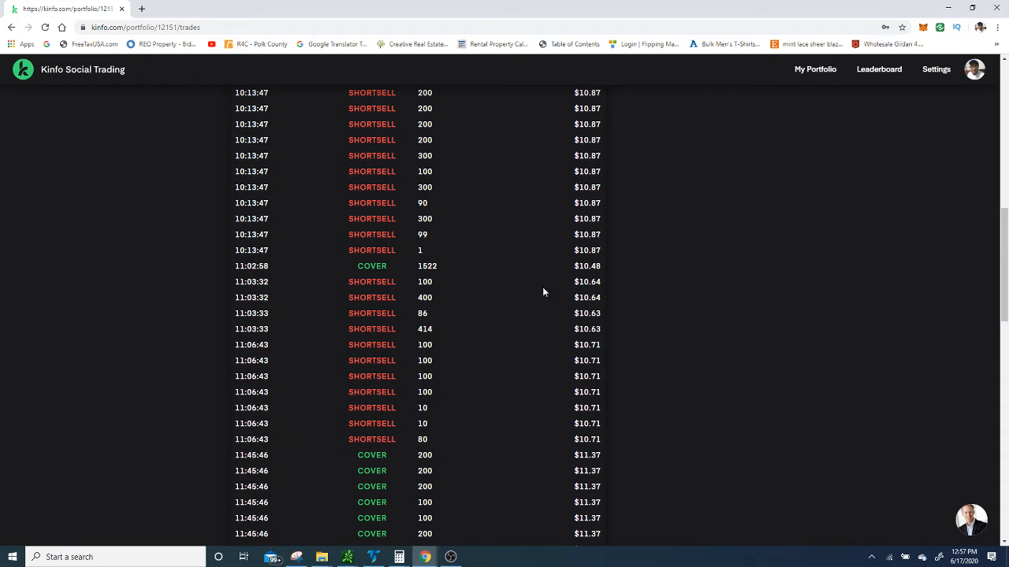
mouse_move(429, 356)
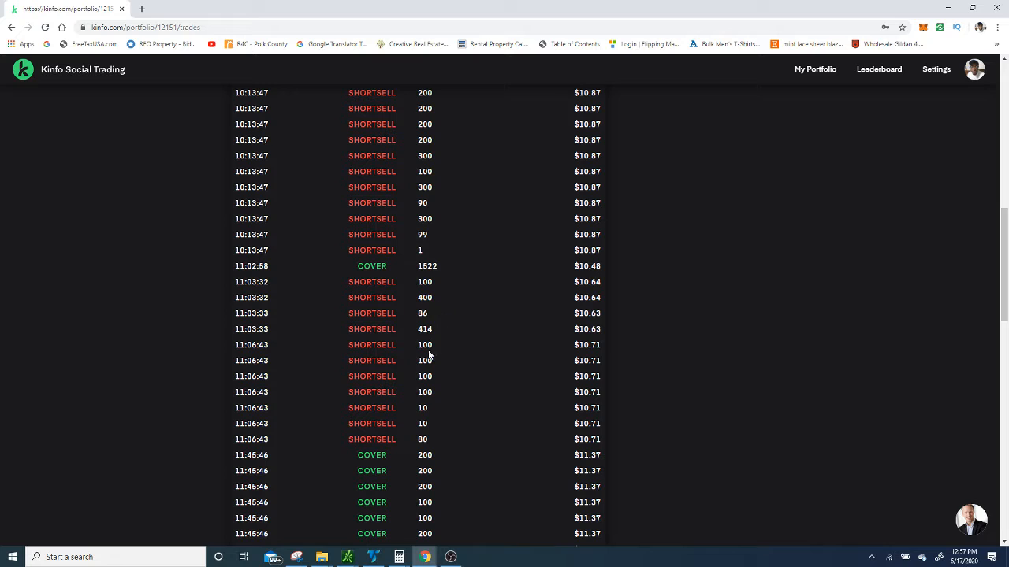
scroll(down, 3)
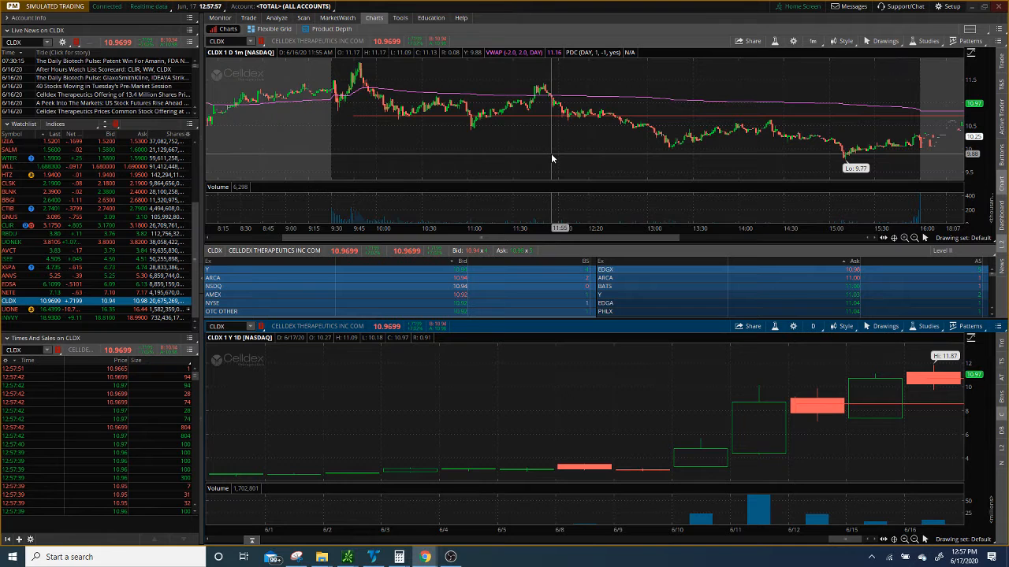
mouse_move(333, 100)
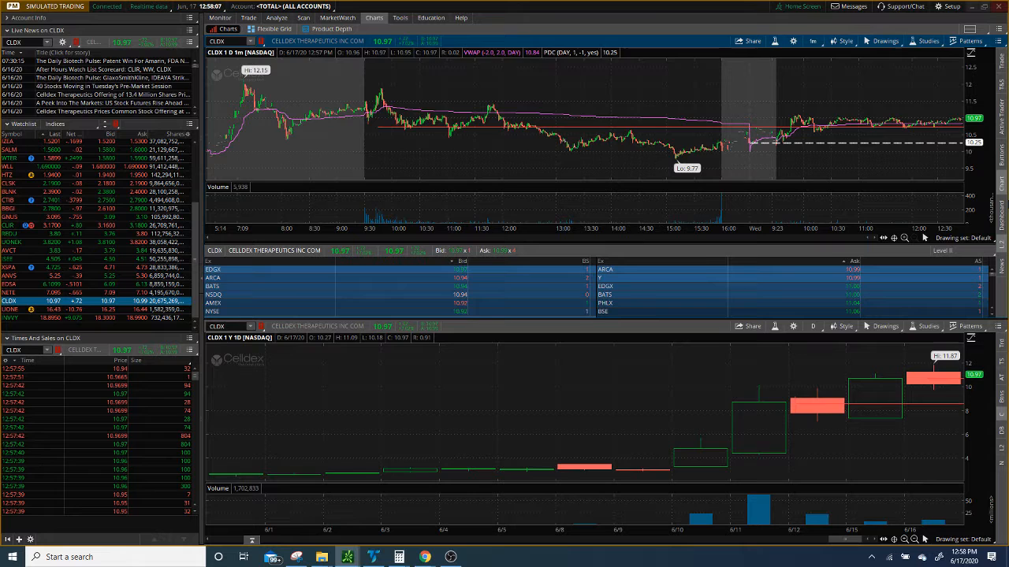
mouse_move(392, 117)
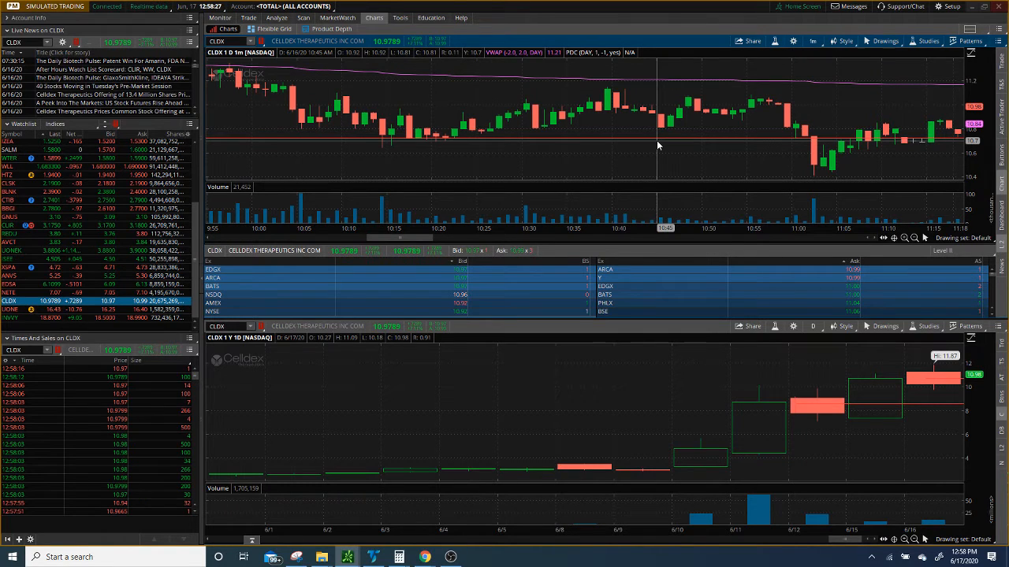
mouse_move(824, 167)
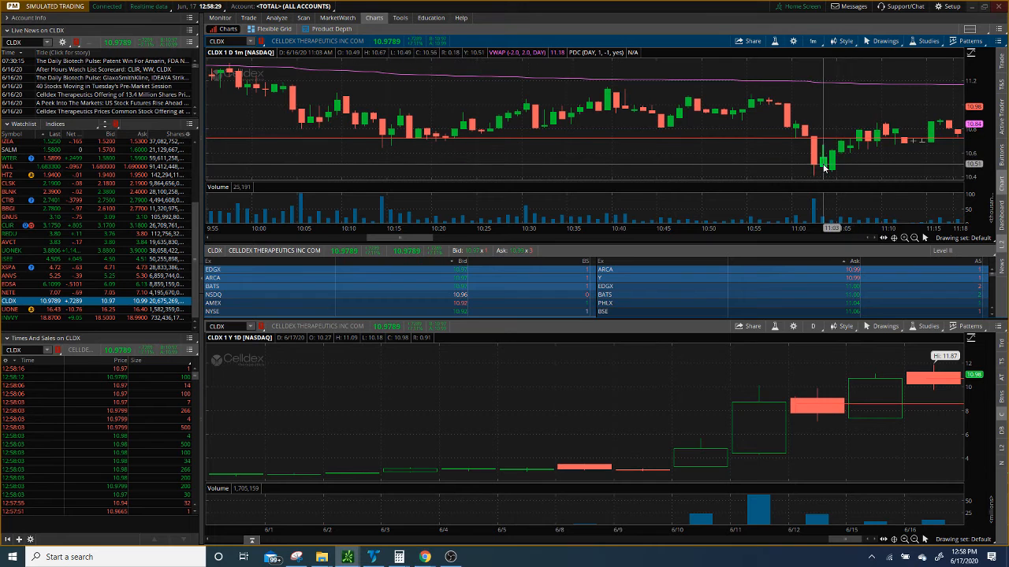
mouse_move(807, 166)
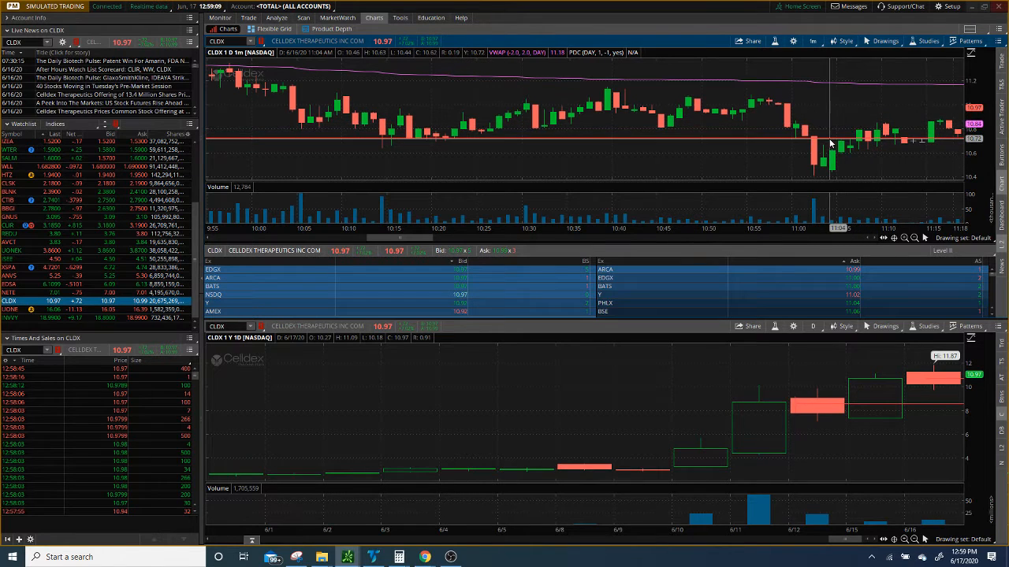
mouse_move(859, 137)
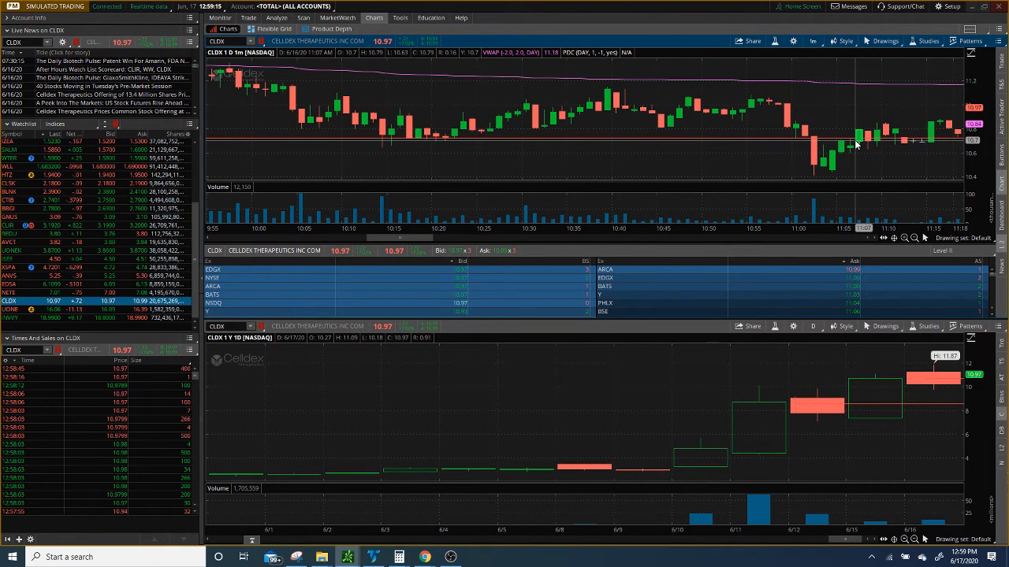
mouse_move(592, 140)
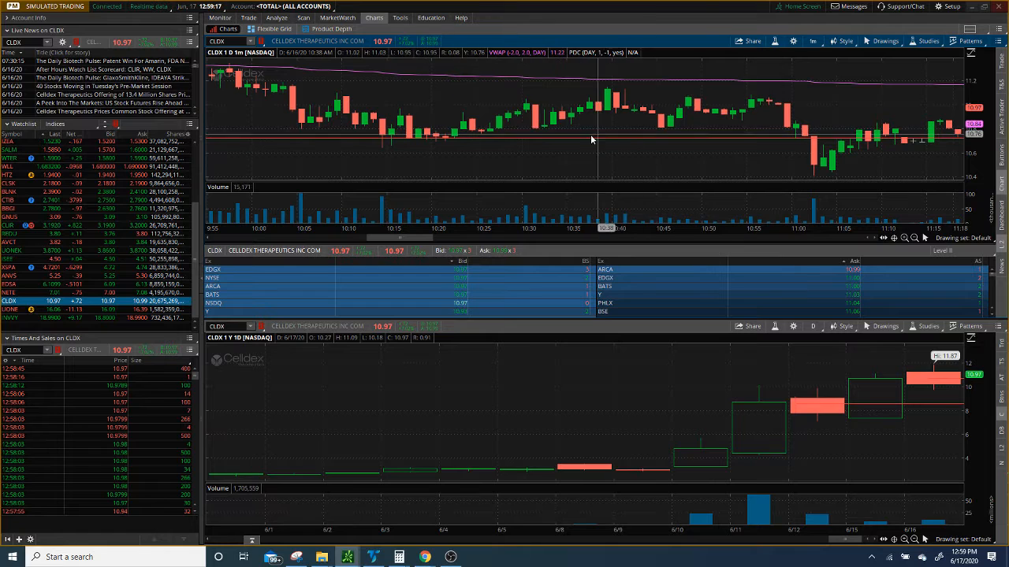
mouse_move(525, 145)
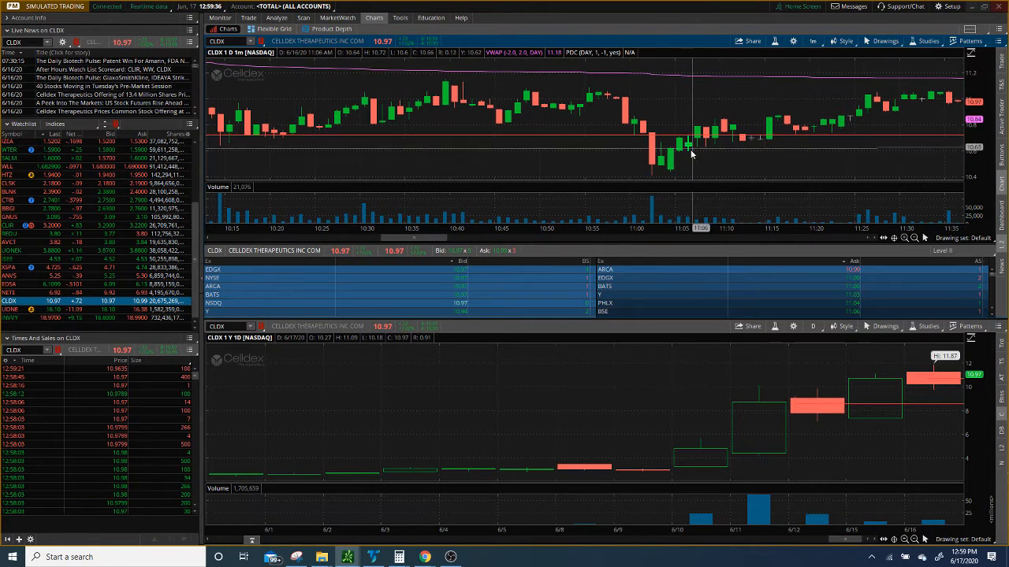
mouse_move(752, 129)
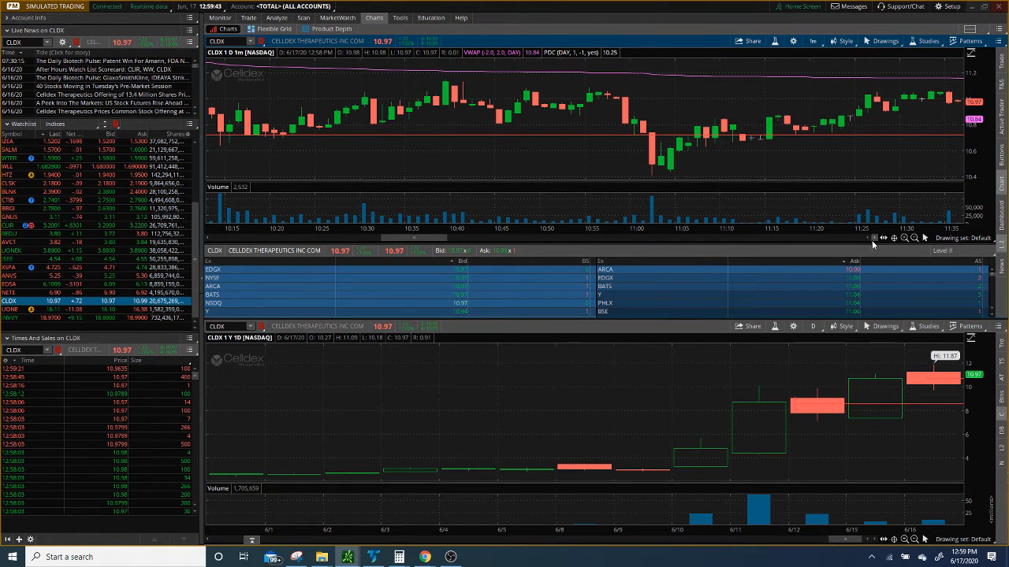
mouse_move(830, 159)
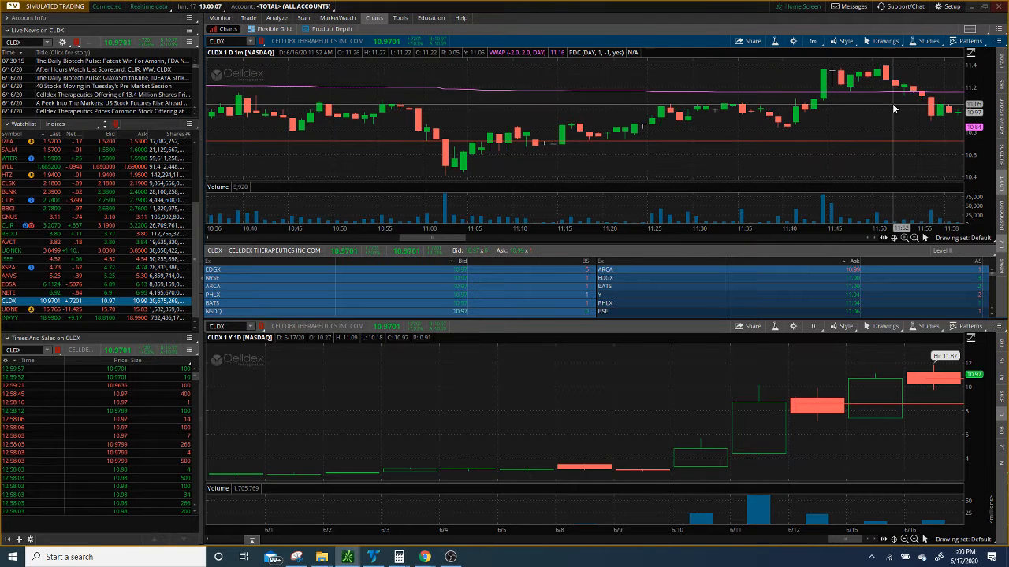
mouse_move(839, 79)
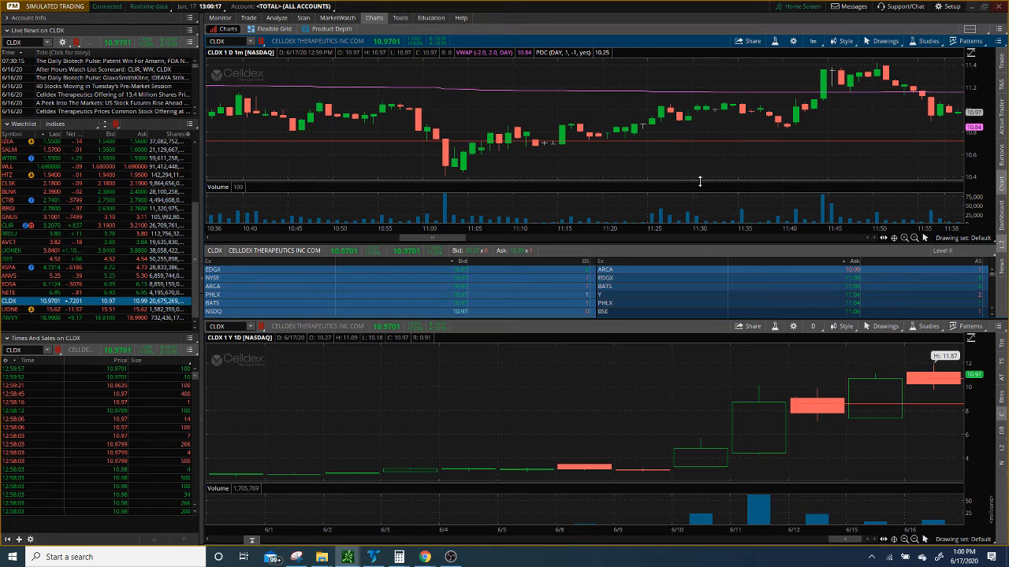
mouse_move(400, 118)
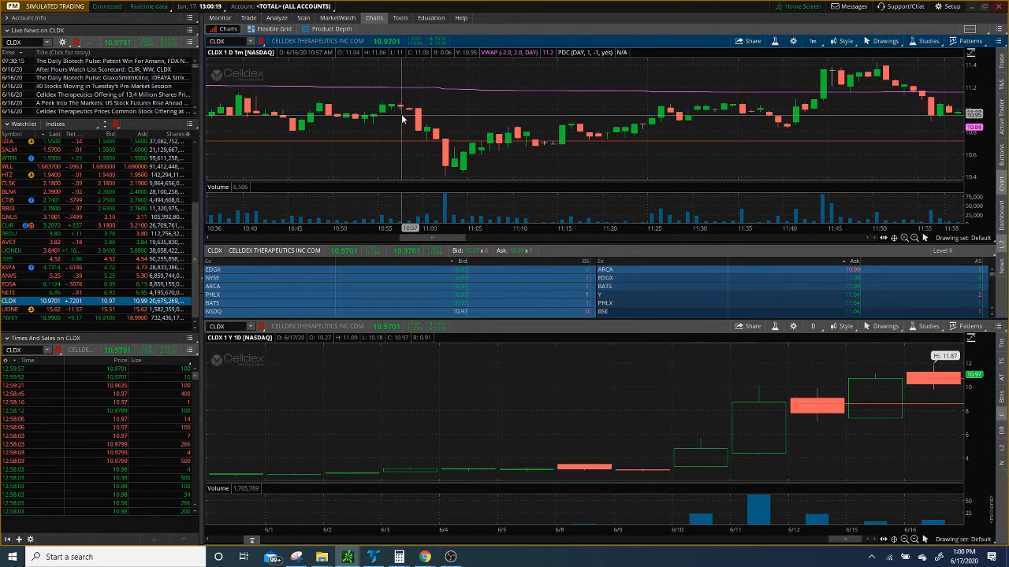
mouse_move(353, 120)
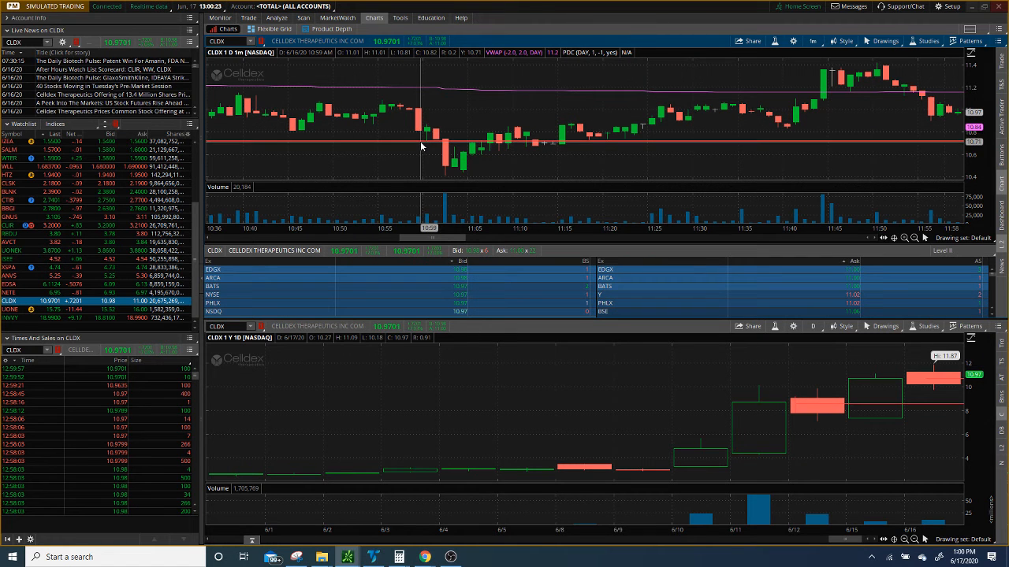
mouse_move(365, 110)
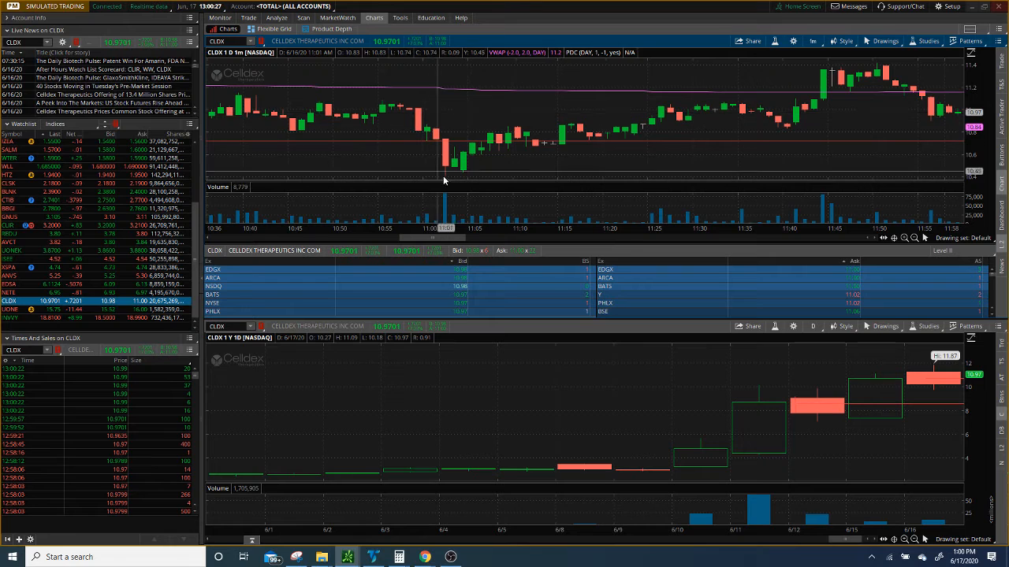
mouse_move(498, 142)
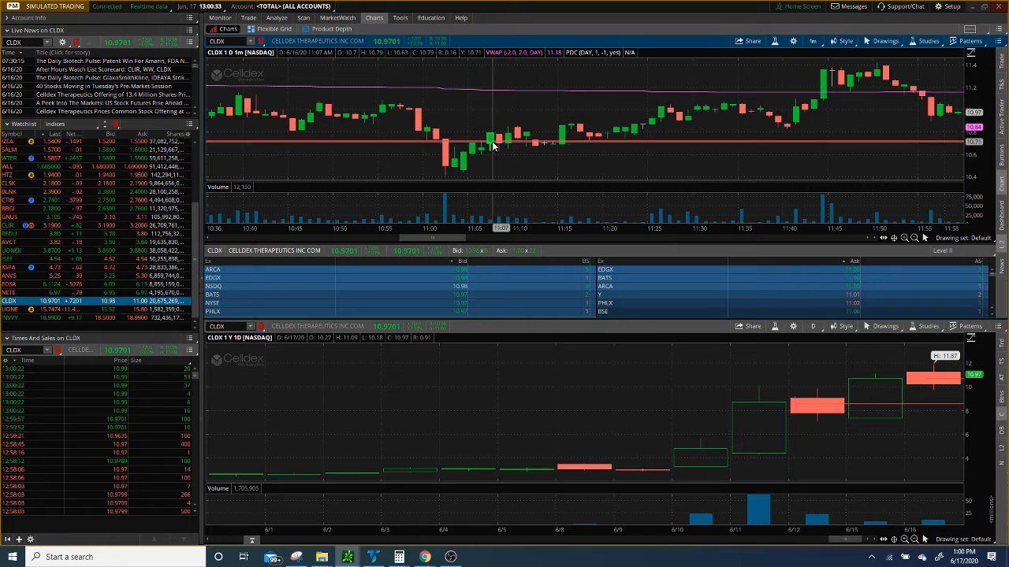
mouse_move(516, 134)
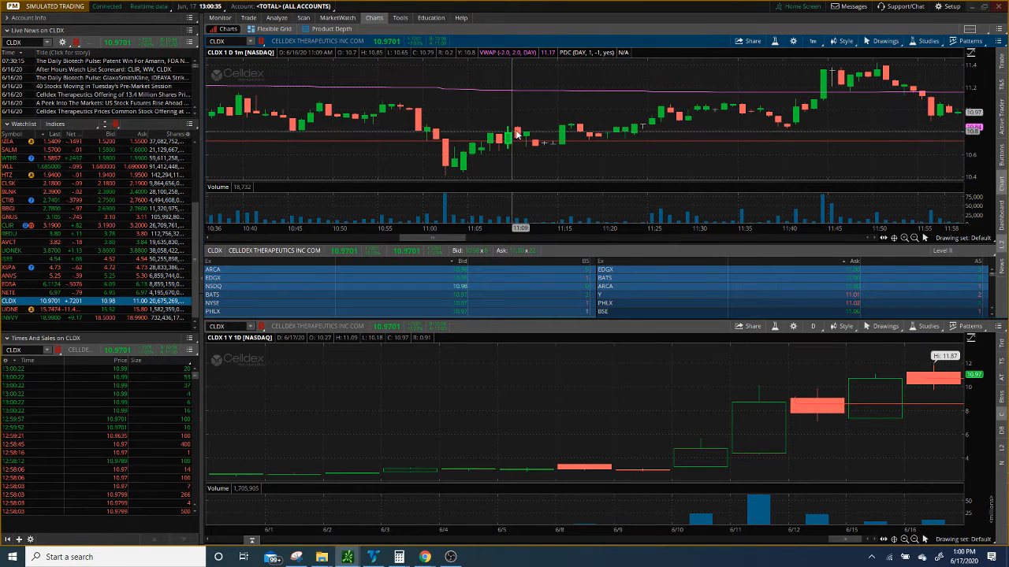
mouse_move(516, 146)
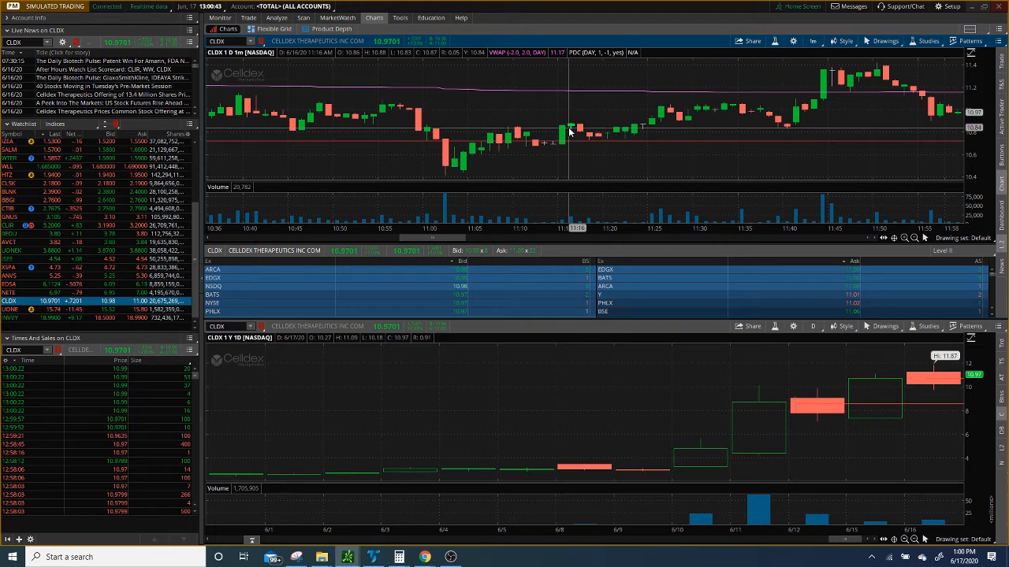
mouse_move(563, 123)
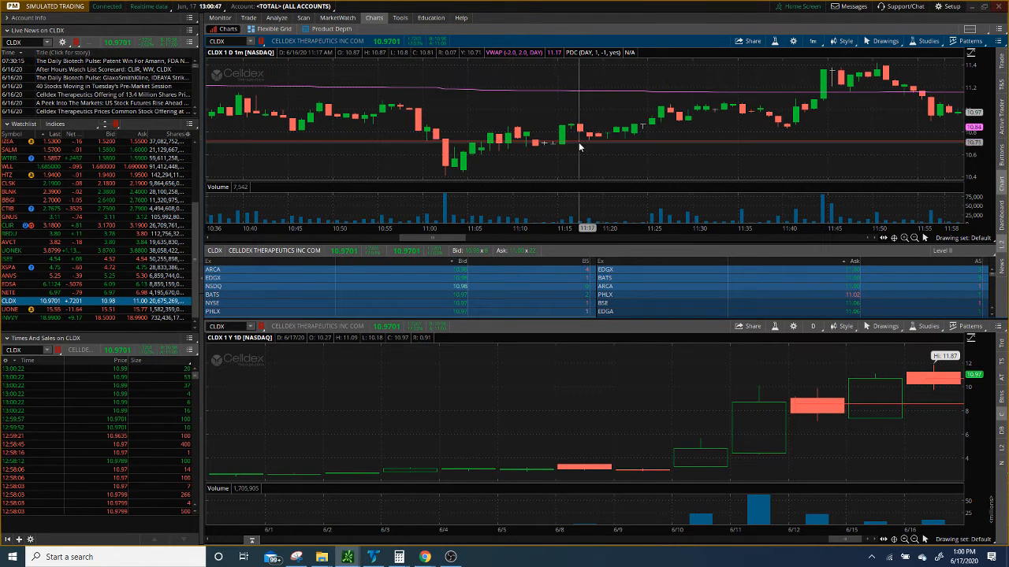
mouse_move(599, 147)
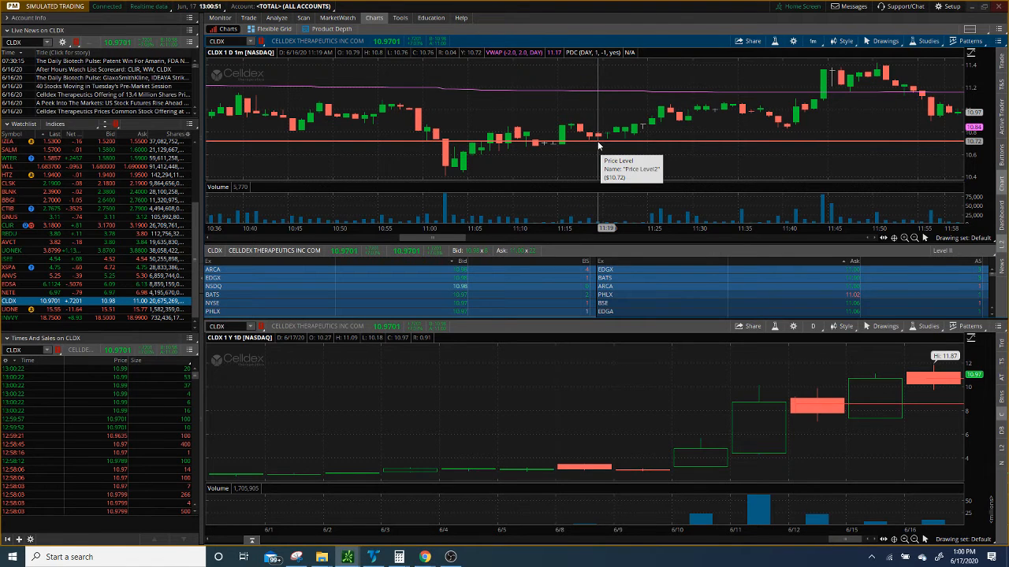
mouse_move(591, 145)
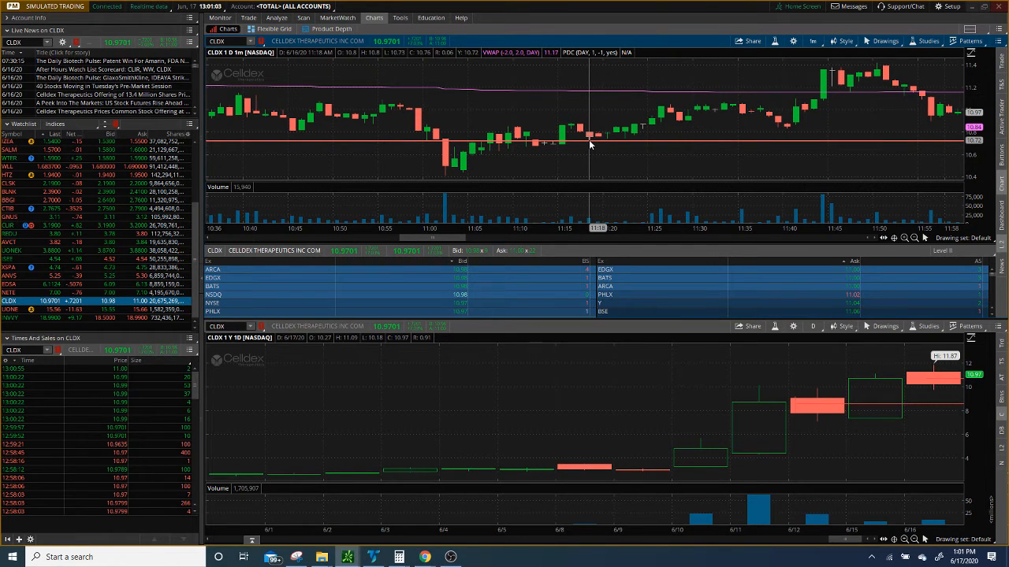
mouse_move(601, 143)
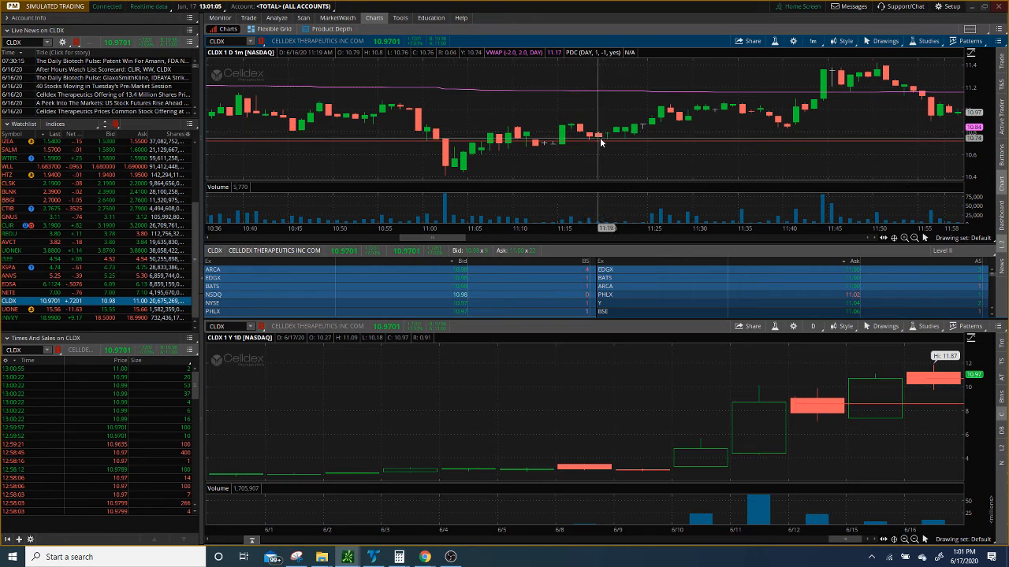
mouse_move(604, 144)
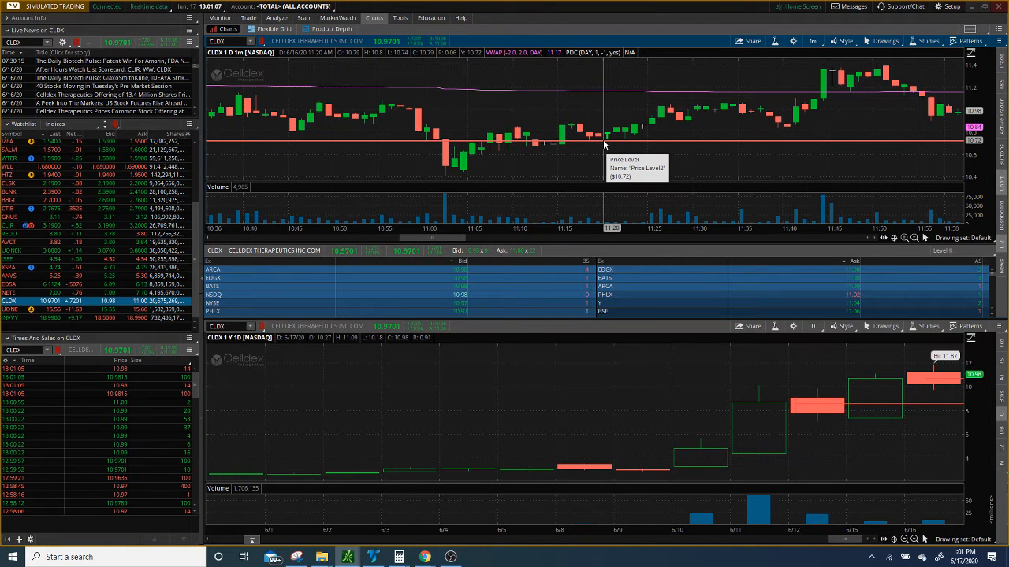
mouse_move(616, 155)
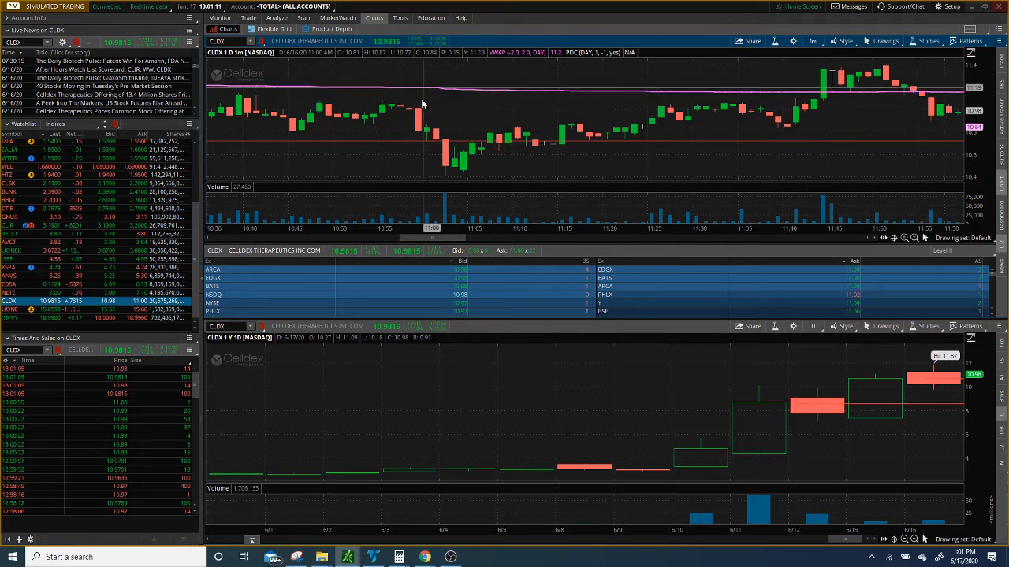
mouse_move(556, 152)
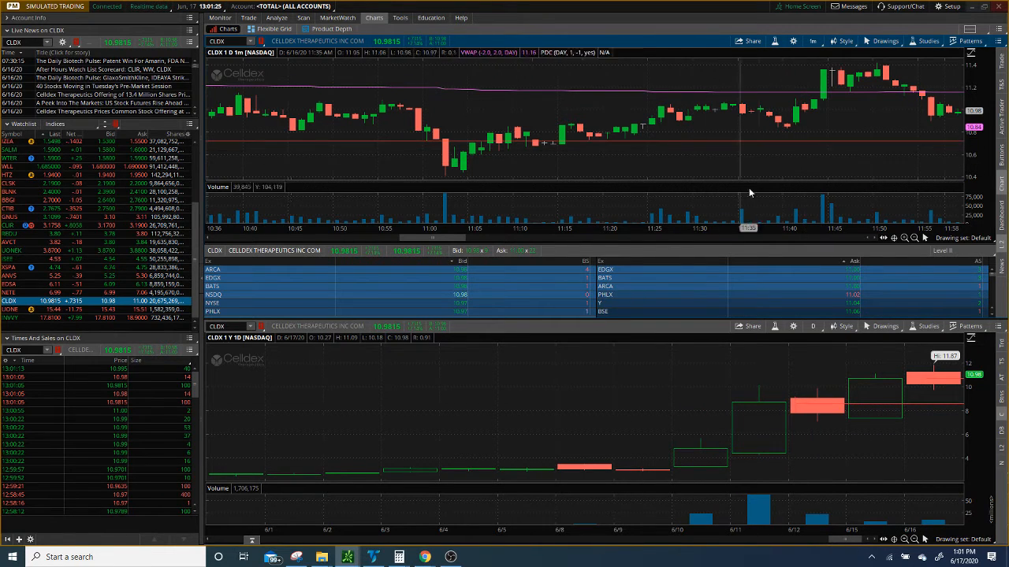
mouse_move(482, 174)
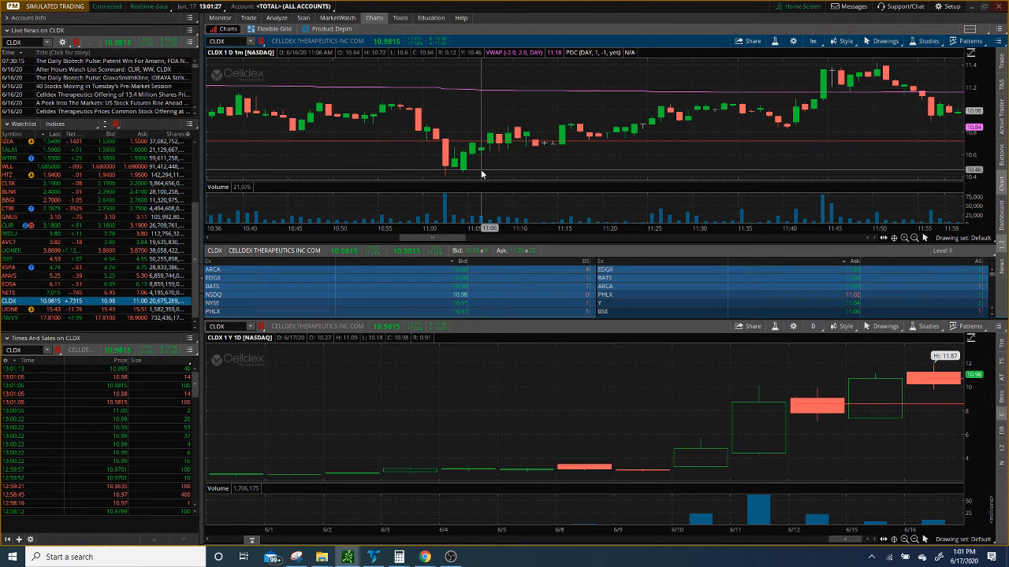
mouse_move(757, 120)
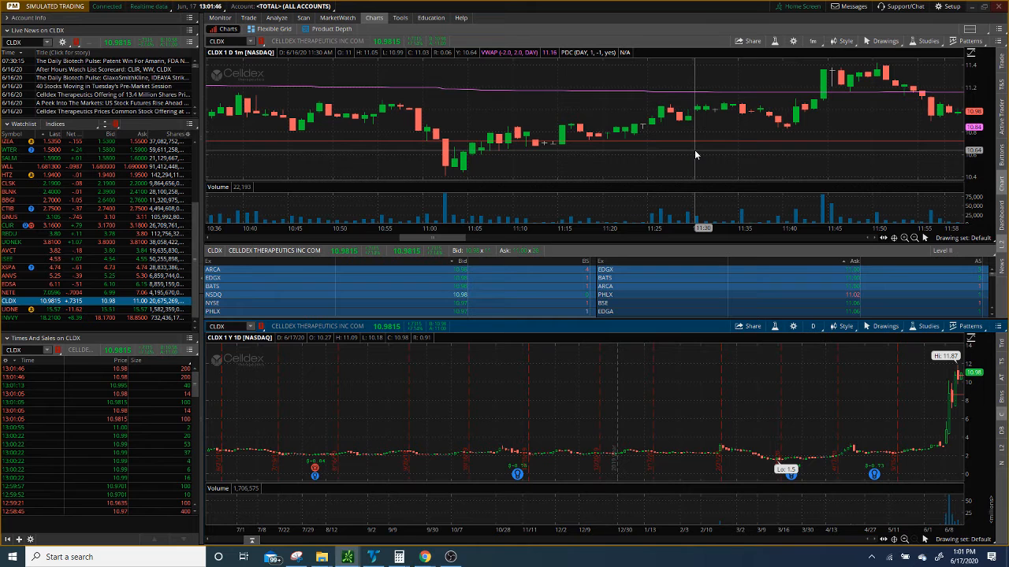
mouse_move(500, 136)
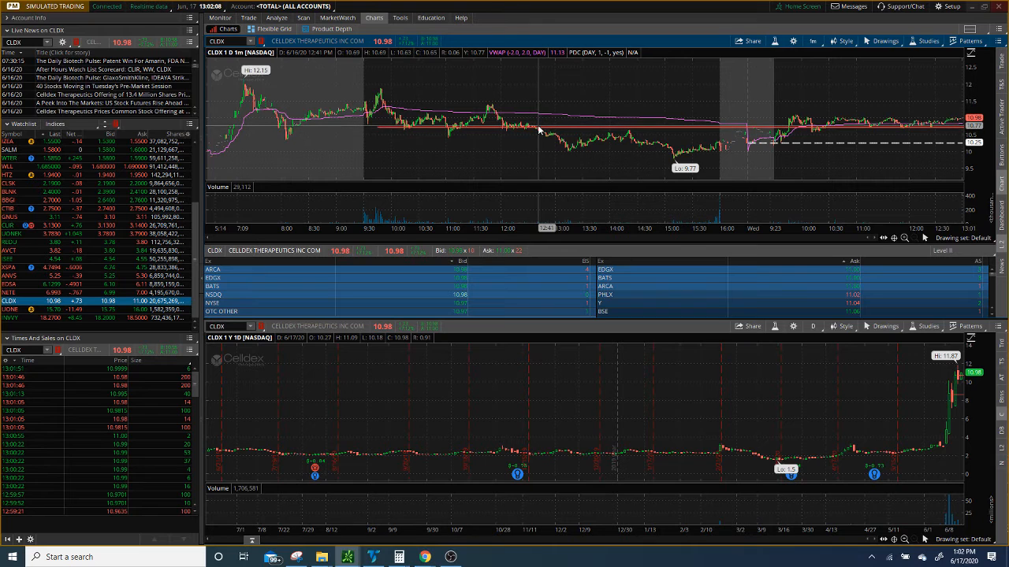
mouse_move(554, 144)
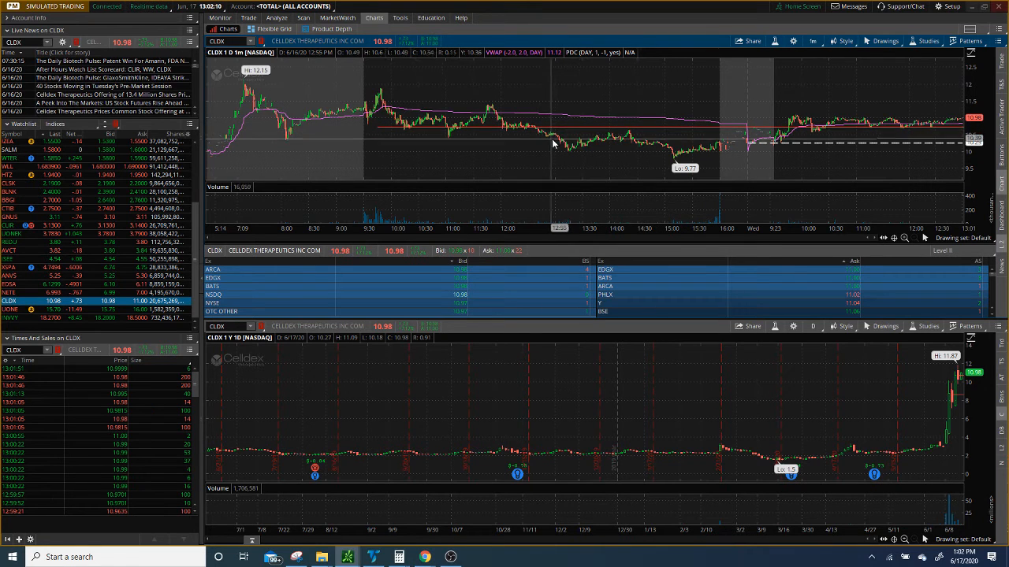